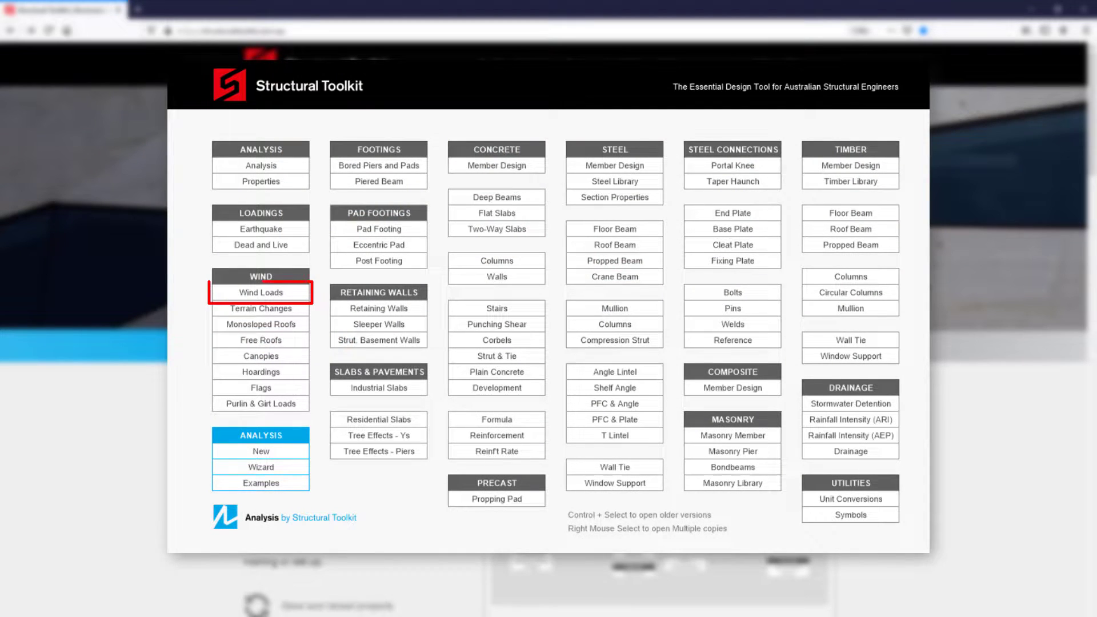
- Bring up the Structural Toolkit Desktop tab listing the design modules
click(260, 292)
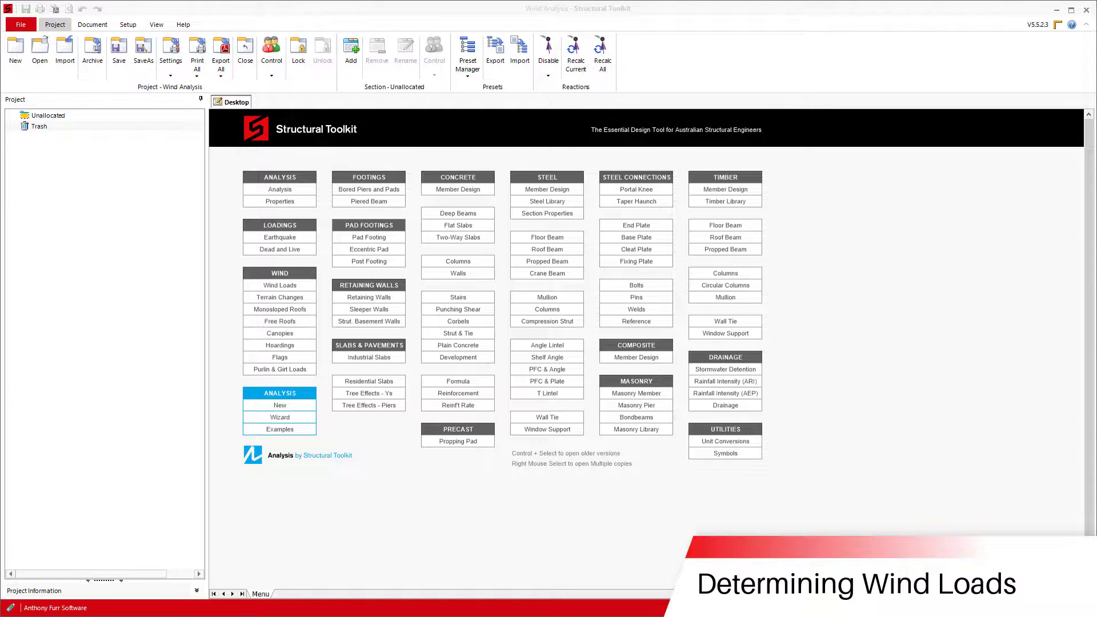
- Create Wind Analysis WA01 from Wind > Wind Loads, showing Melbourne site data
click(280, 285)
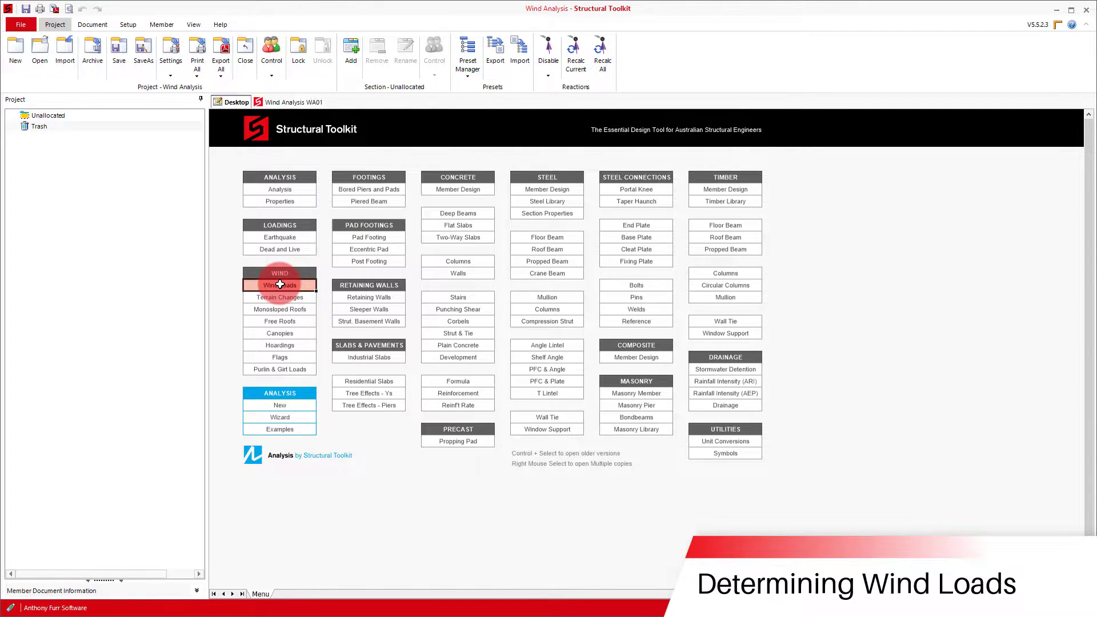
click(280, 285)
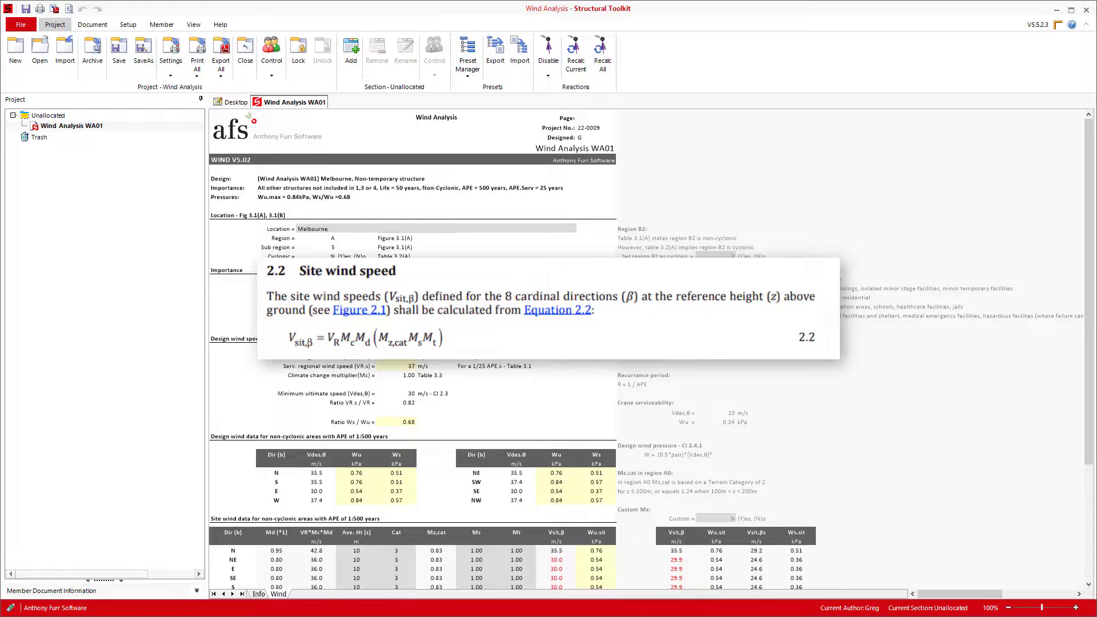
click(587, 334)
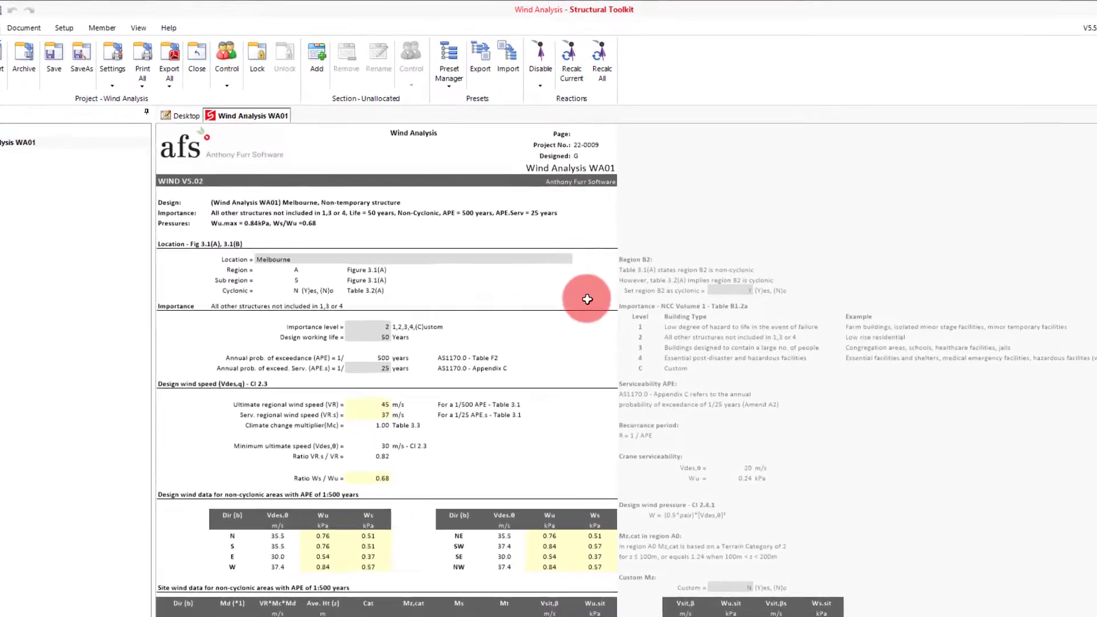
click(571, 294)
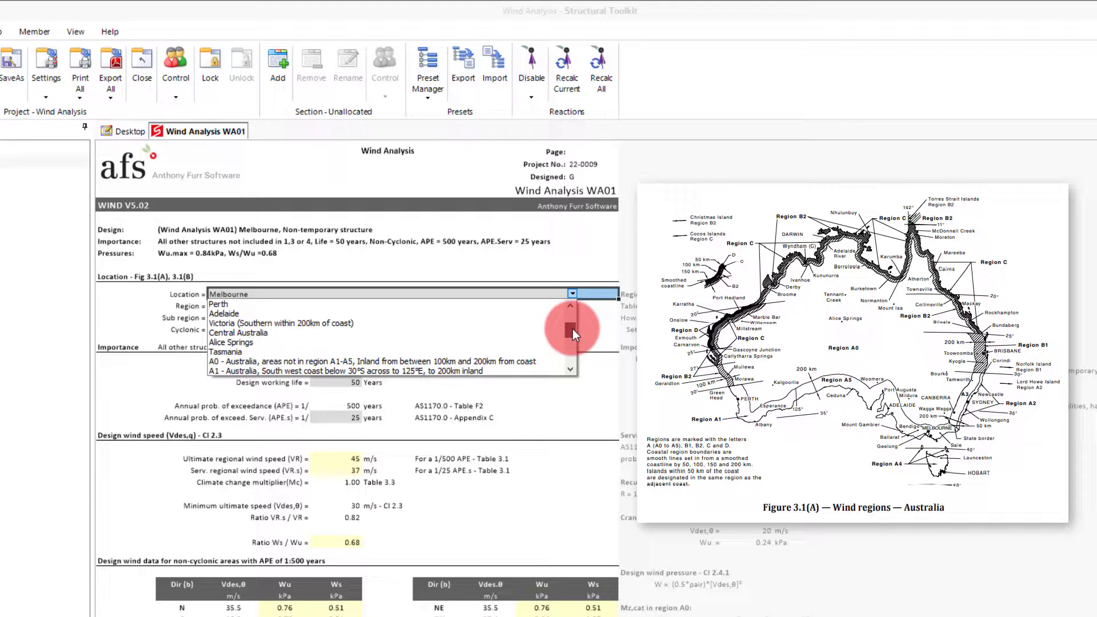
scroll(down, 3)
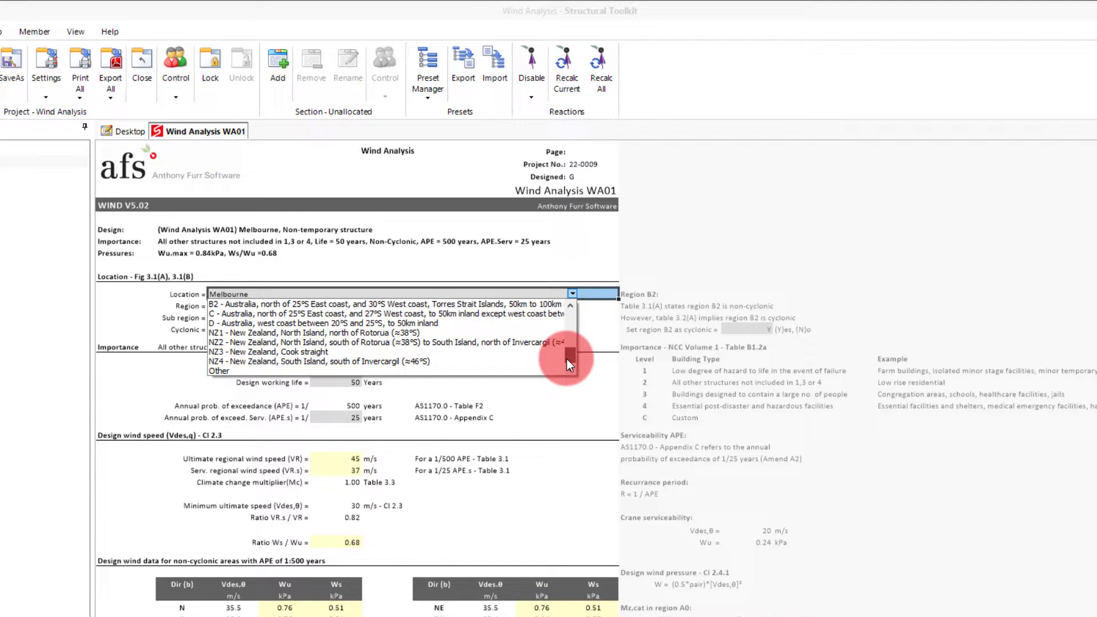
click(219, 371)
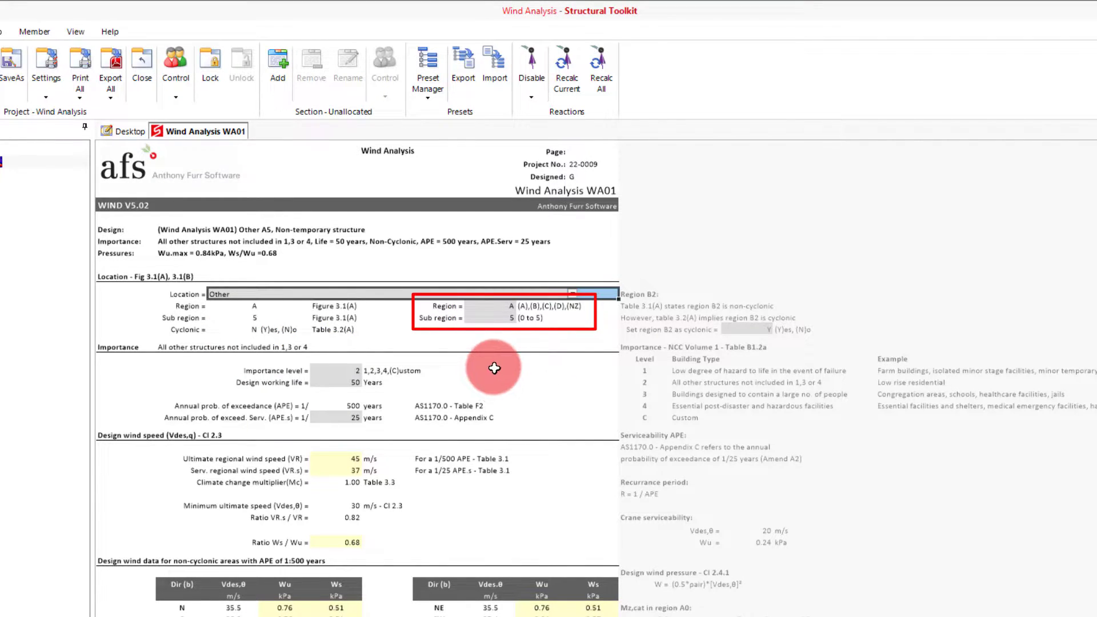
click(241, 295)
text(Melbourne)
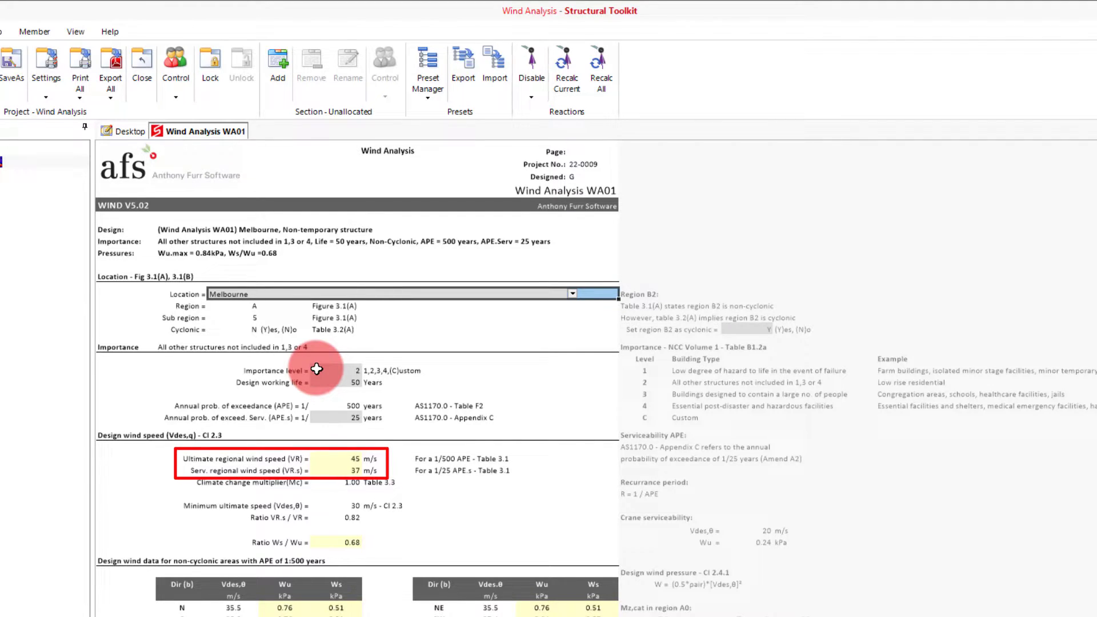
click(347, 370)
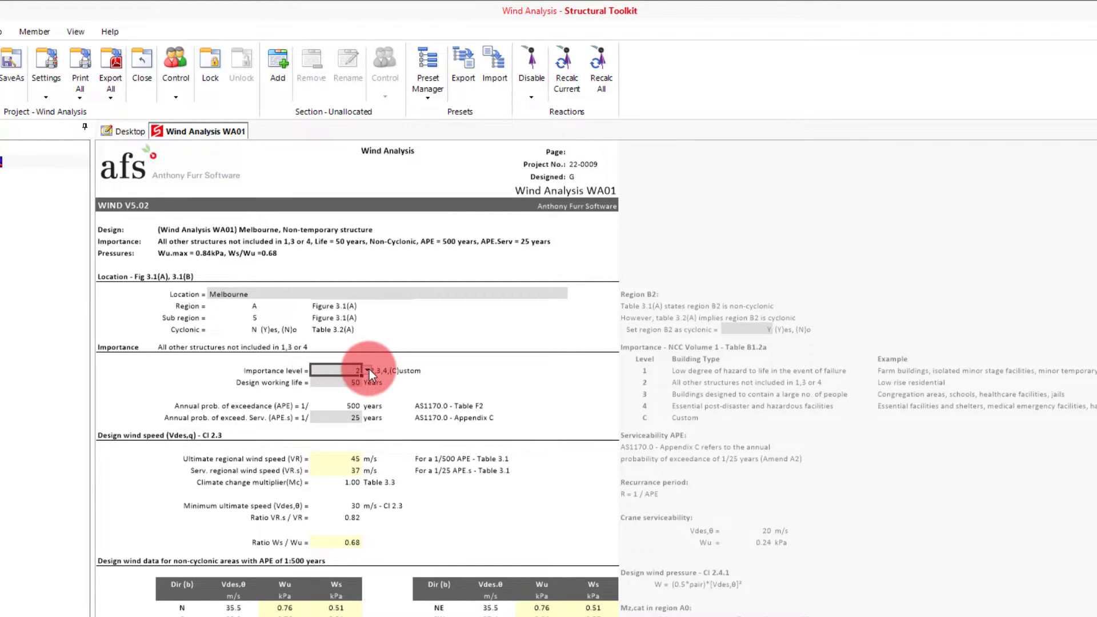
click(366, 370)
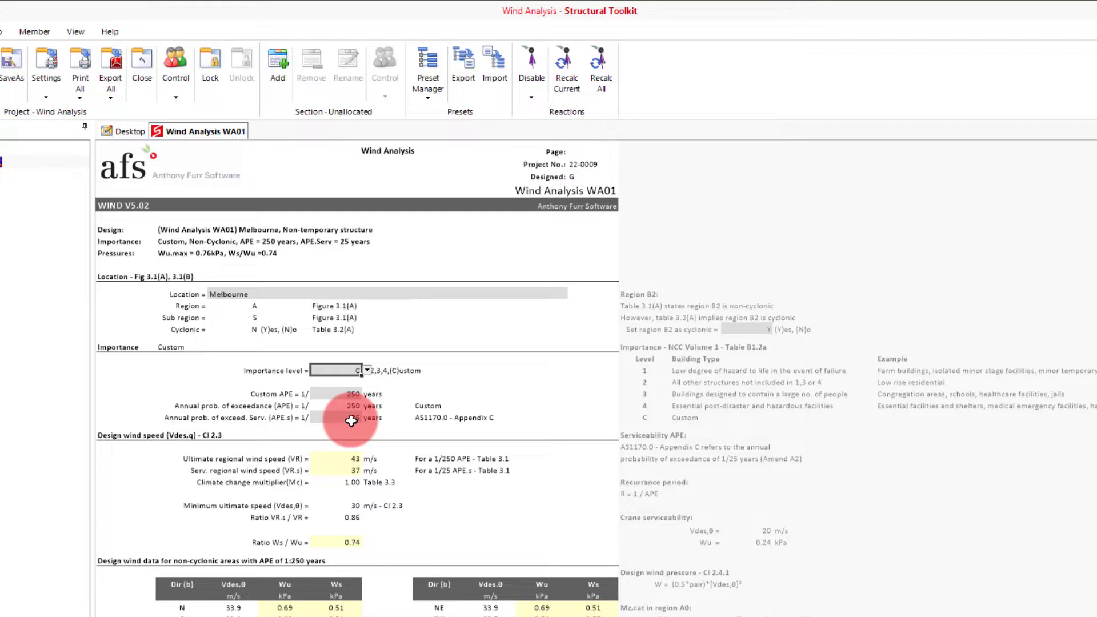
click(365, 370)
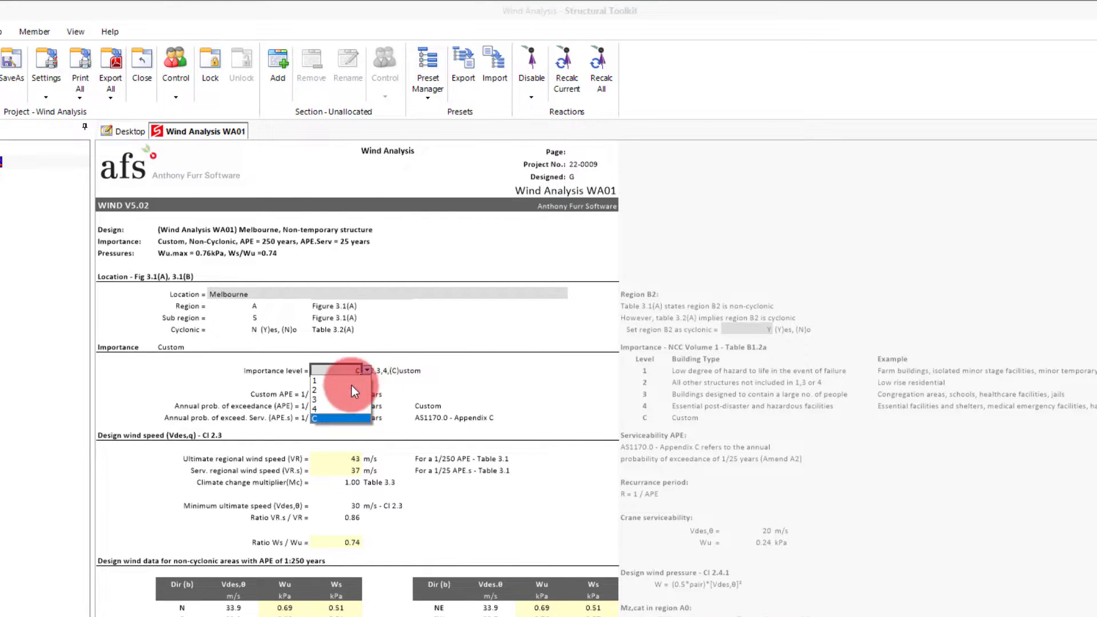
click(367, 383)
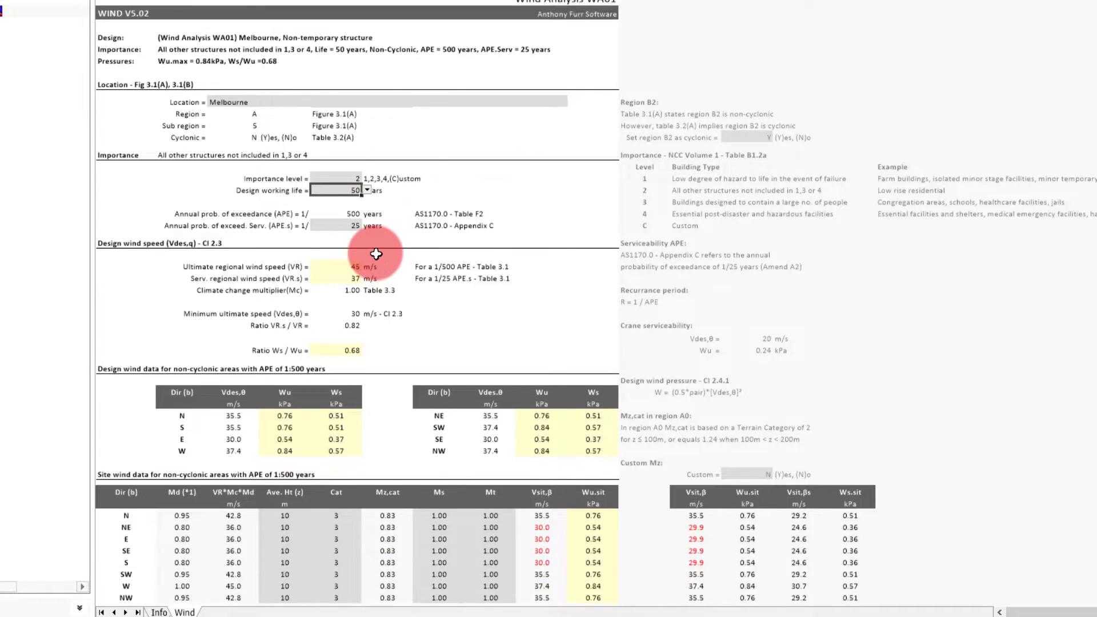
- Change the site wind data Ave. Ht (z) cells from 10 m to 5 m
scroll(down, 3)
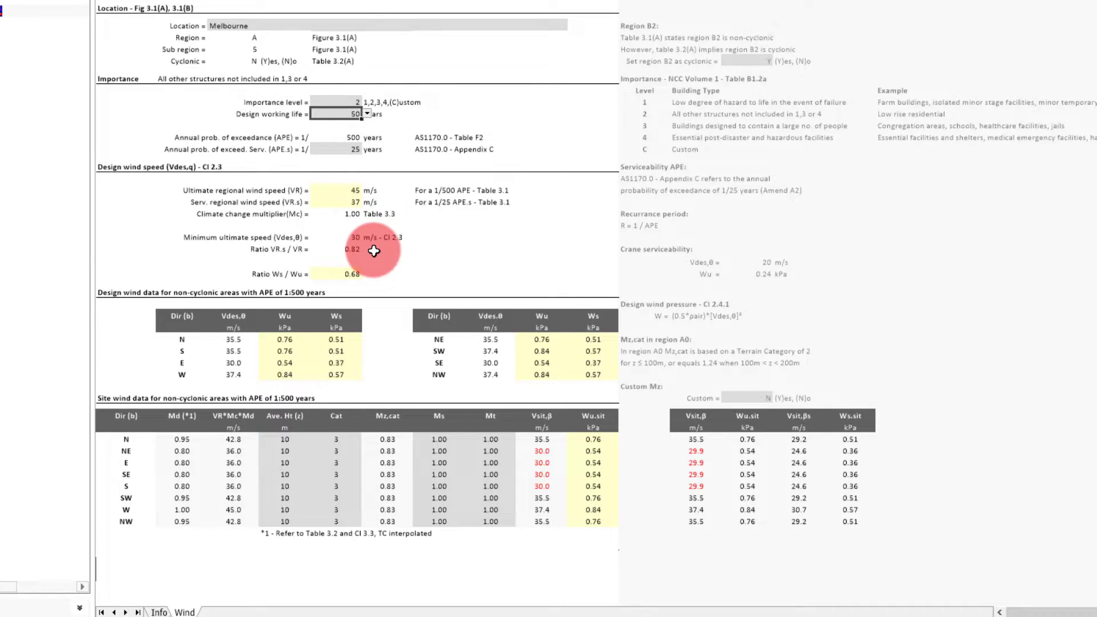
click(284, 440)
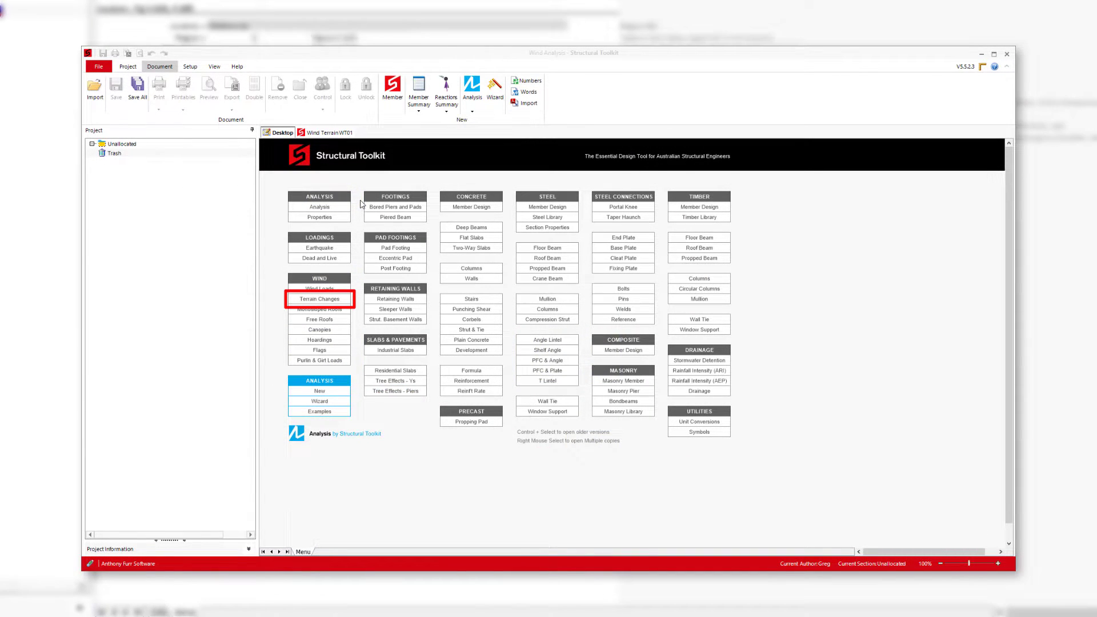
click(319, 298)
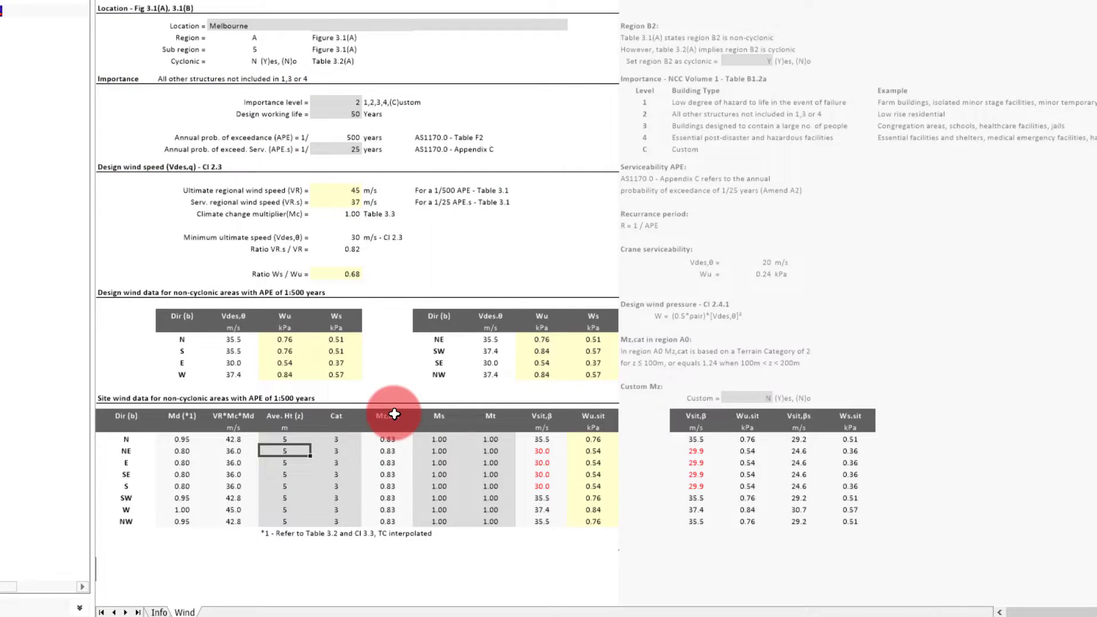
mouse_move(392, 415)
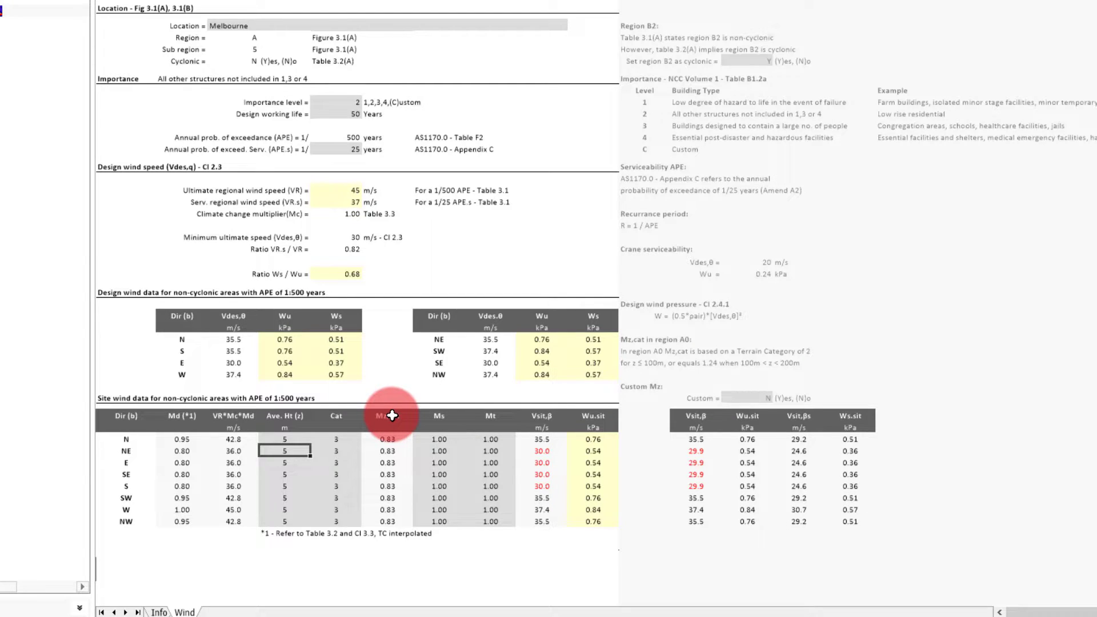
click(388, 416)
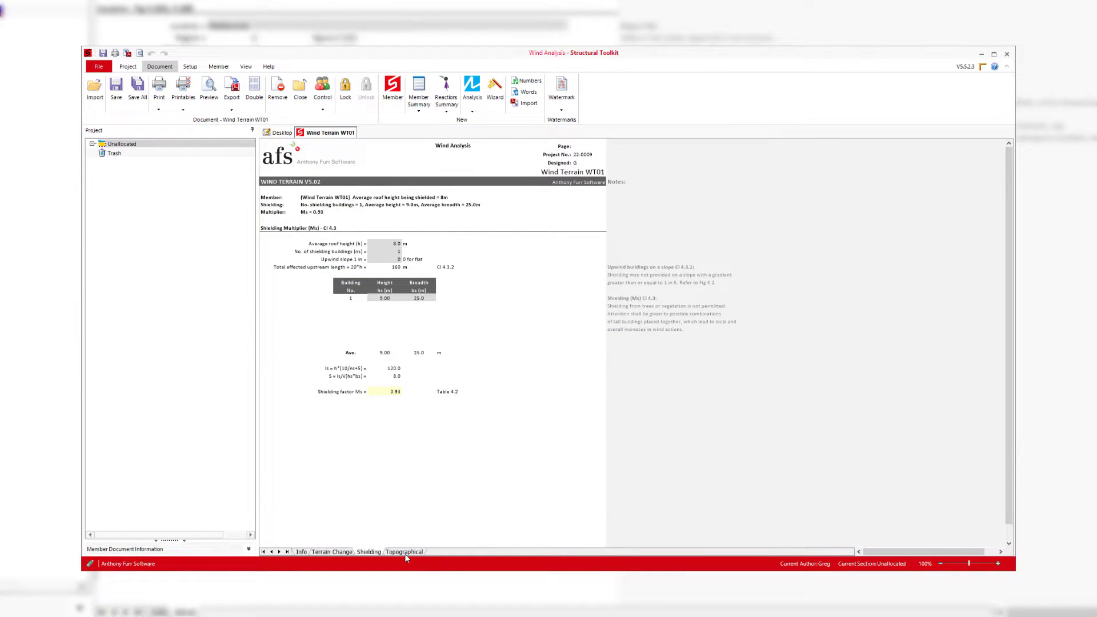
- Note shielding Ms = 0.93 in Wind Terrain WT01, then switch to the Topographical sheet
click(404, 552)
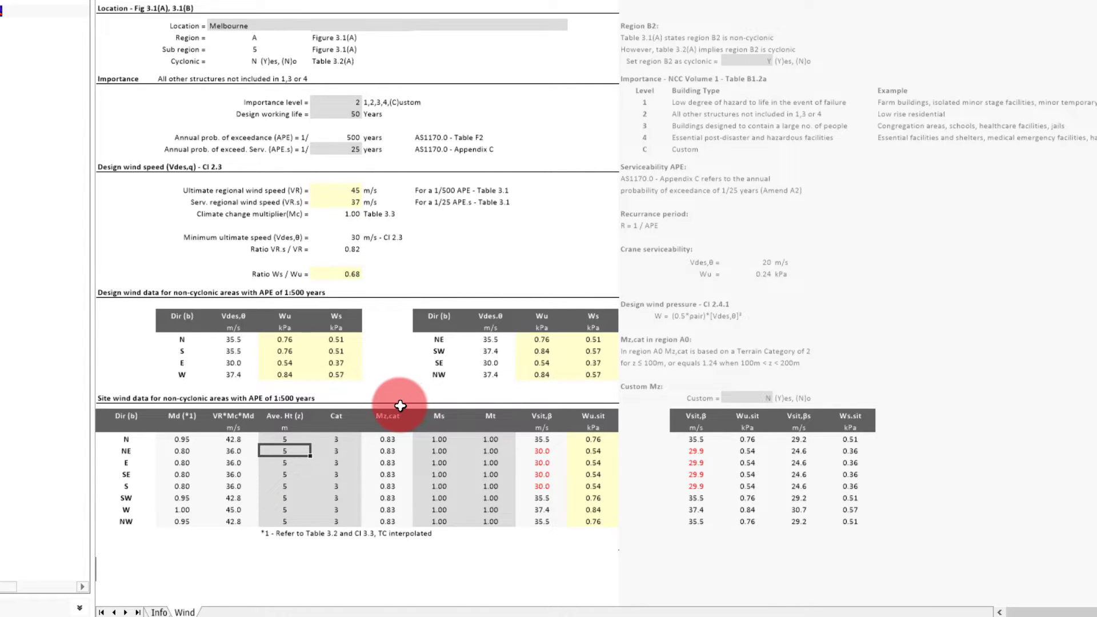
- Enter Ms 0.9 for direction N and copy it down to NW
click(439, 439)
text(0.9)
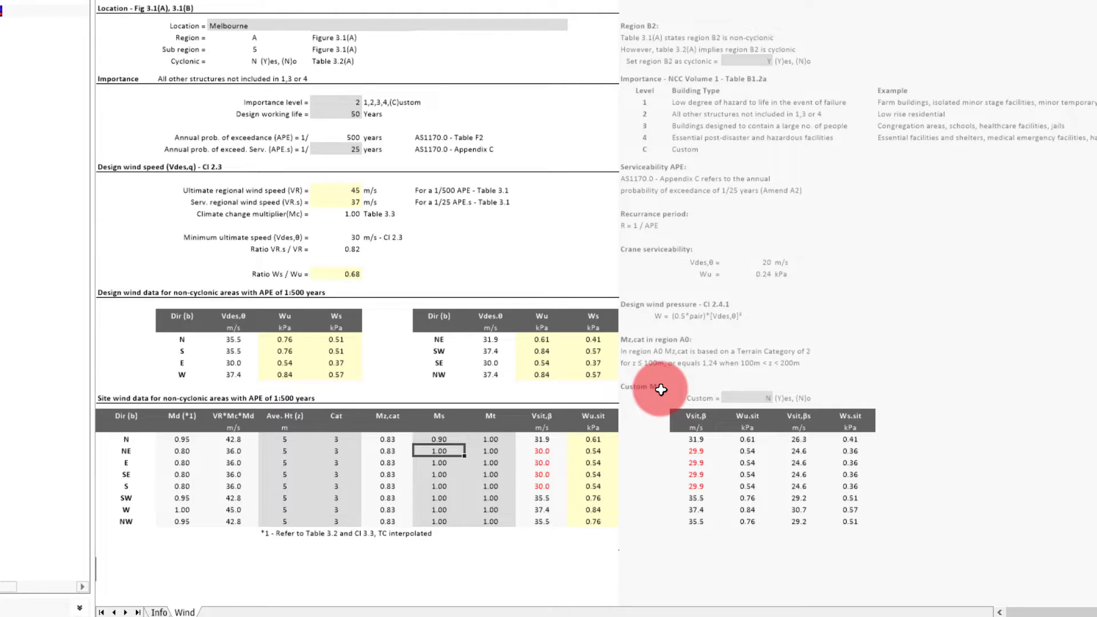
click(440, 439)
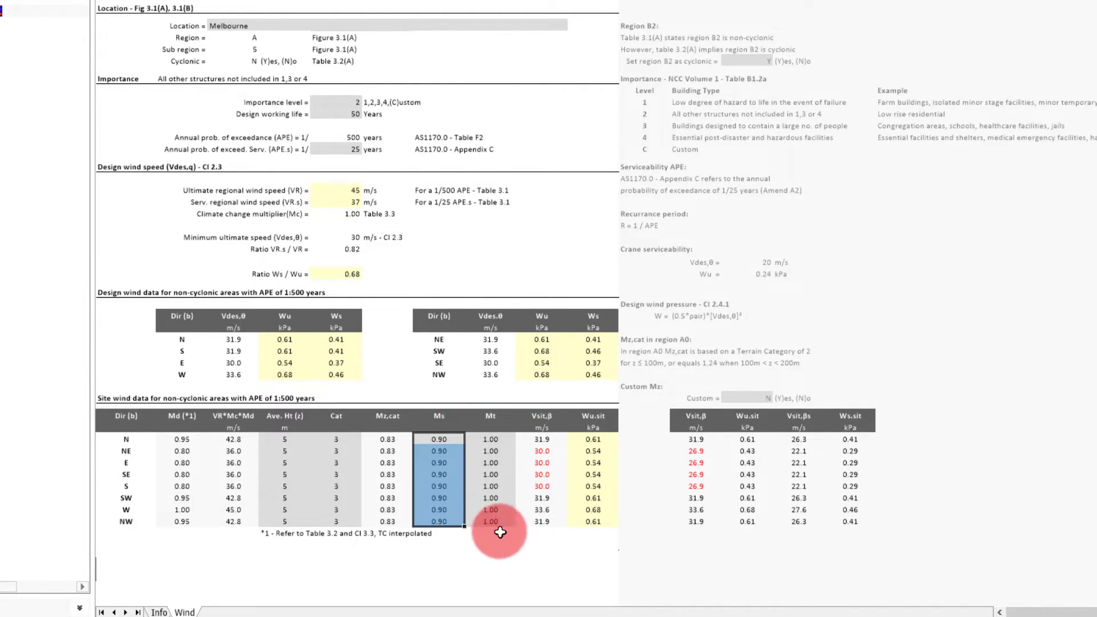
click(490, 533)
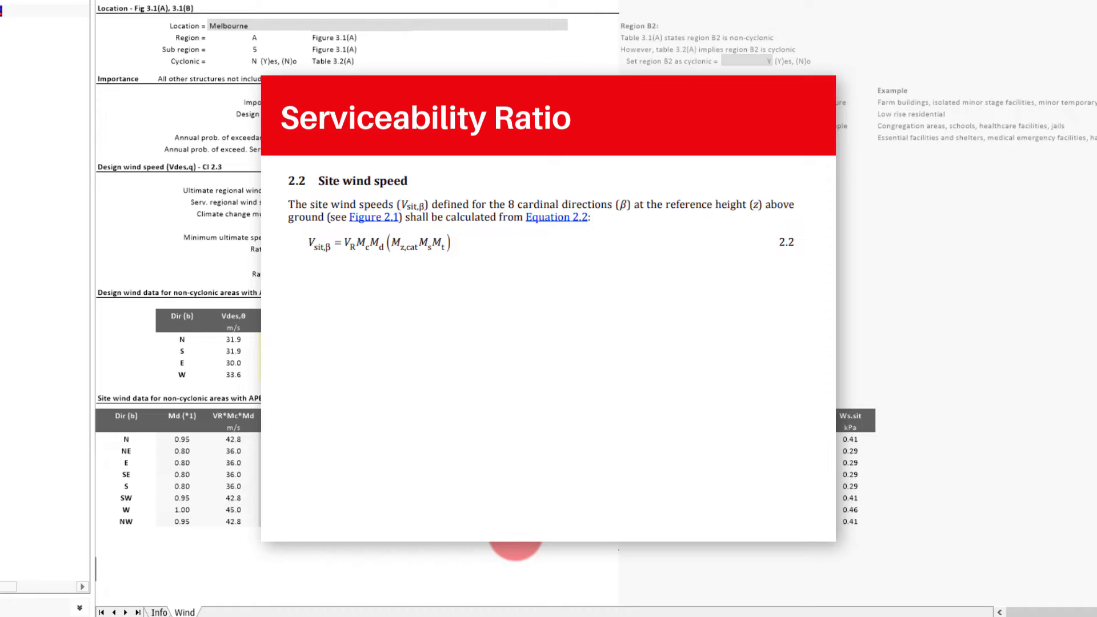
text(Serv. Ratio = (VR.s/VR)²)
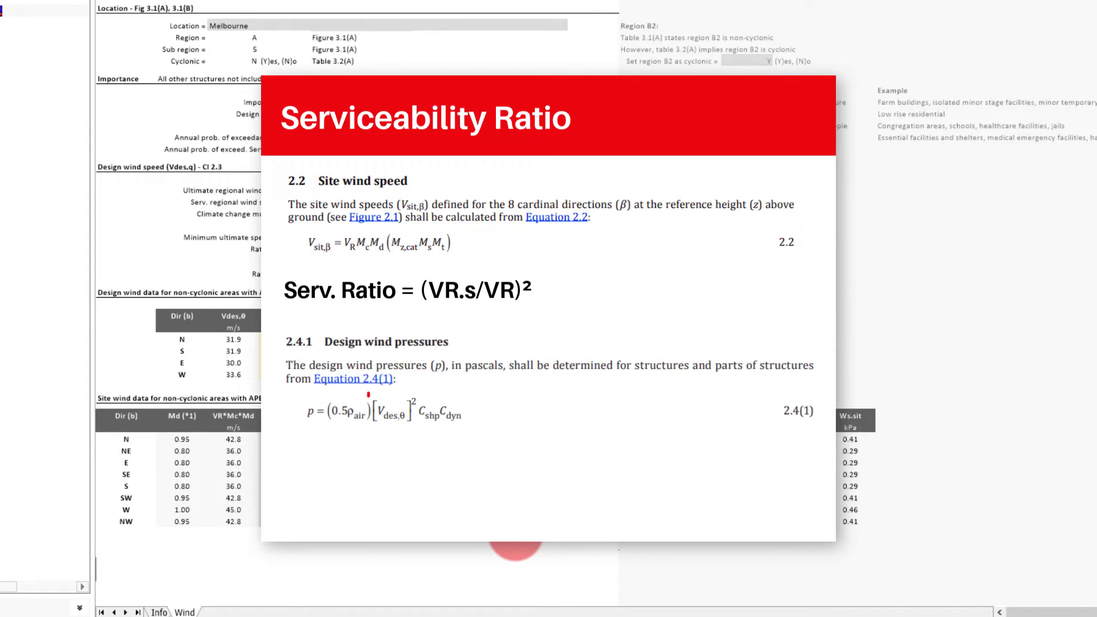
click(394, 412)
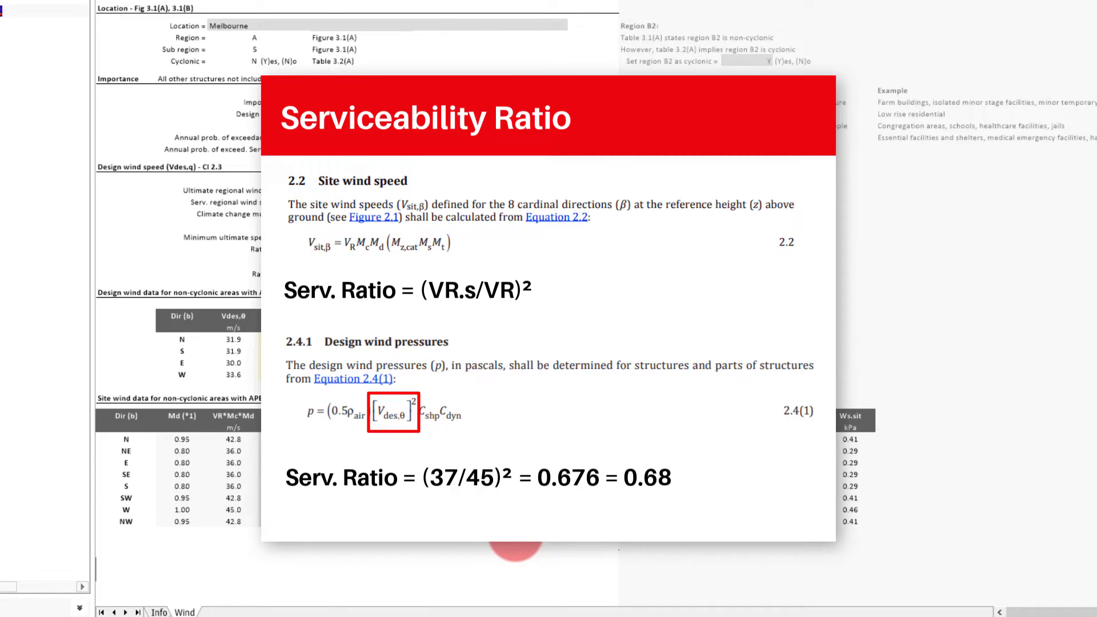
mouse_move(519, 547)
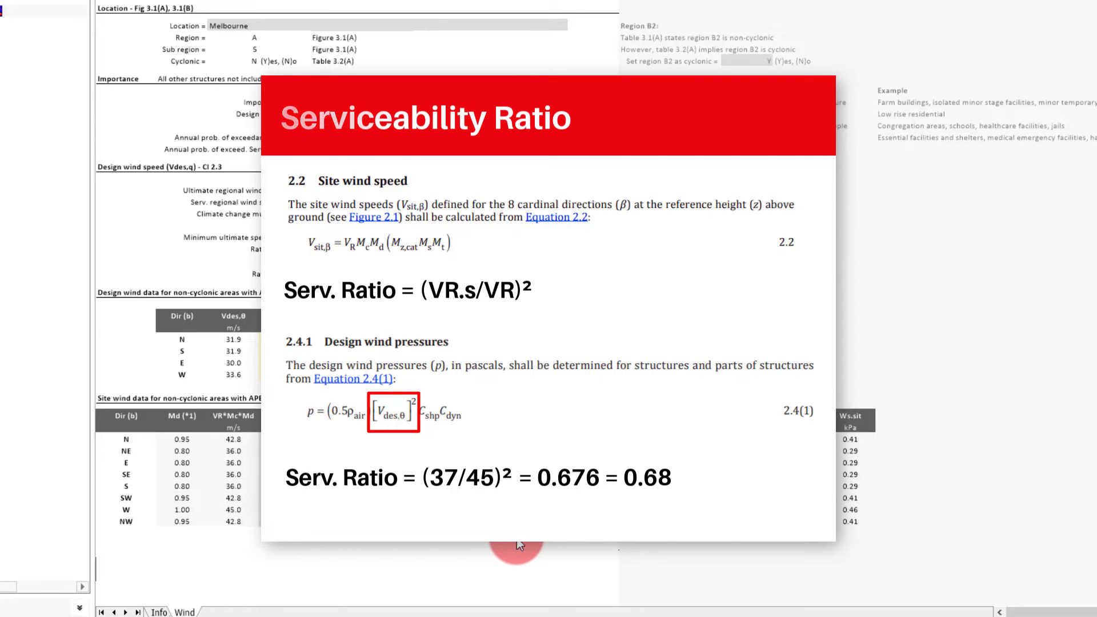
click(519, 545)
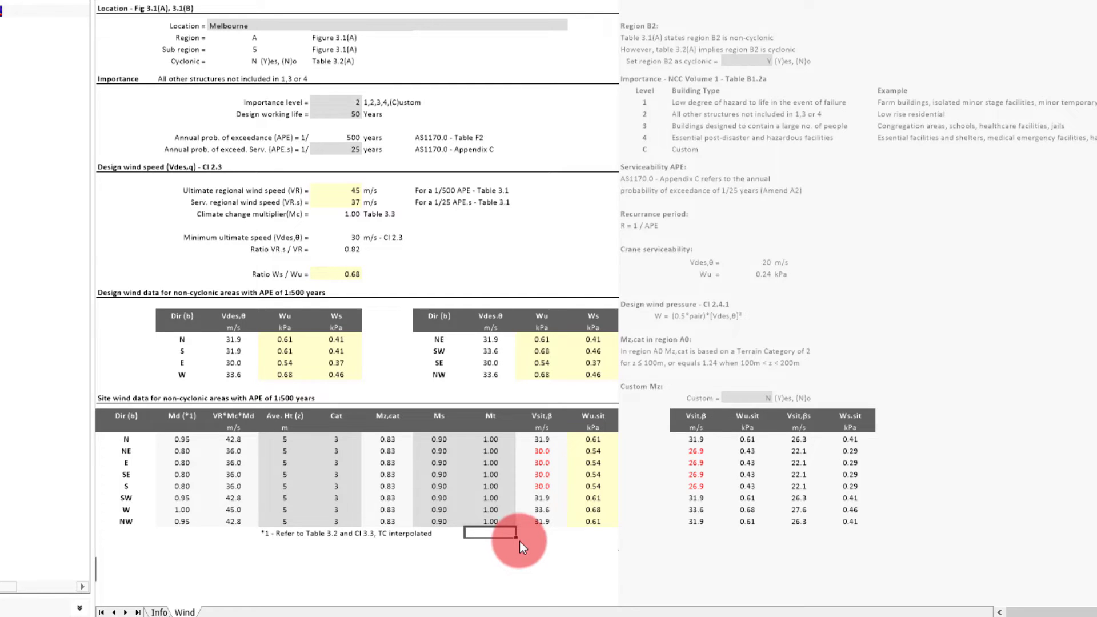
click(746, 398)
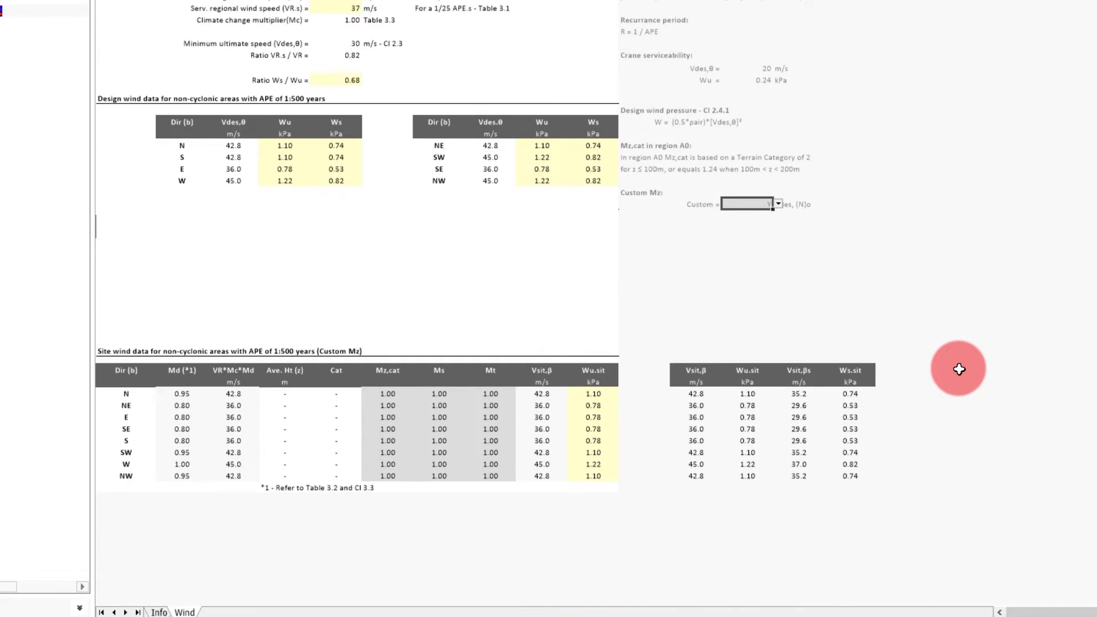
mouse_move(951, 371)
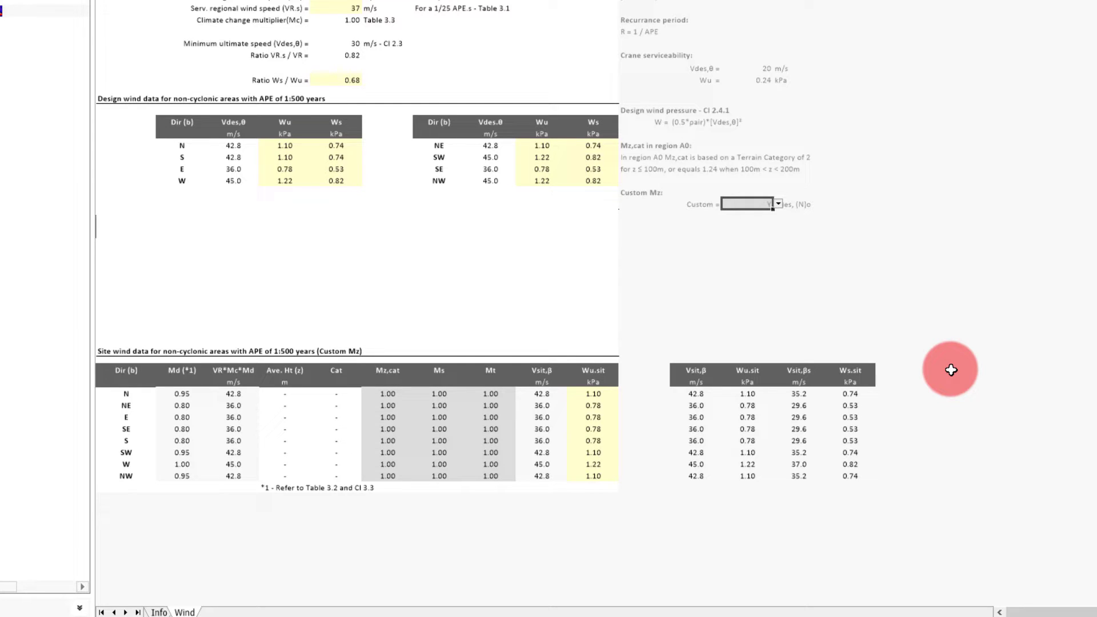
click(777, 203)
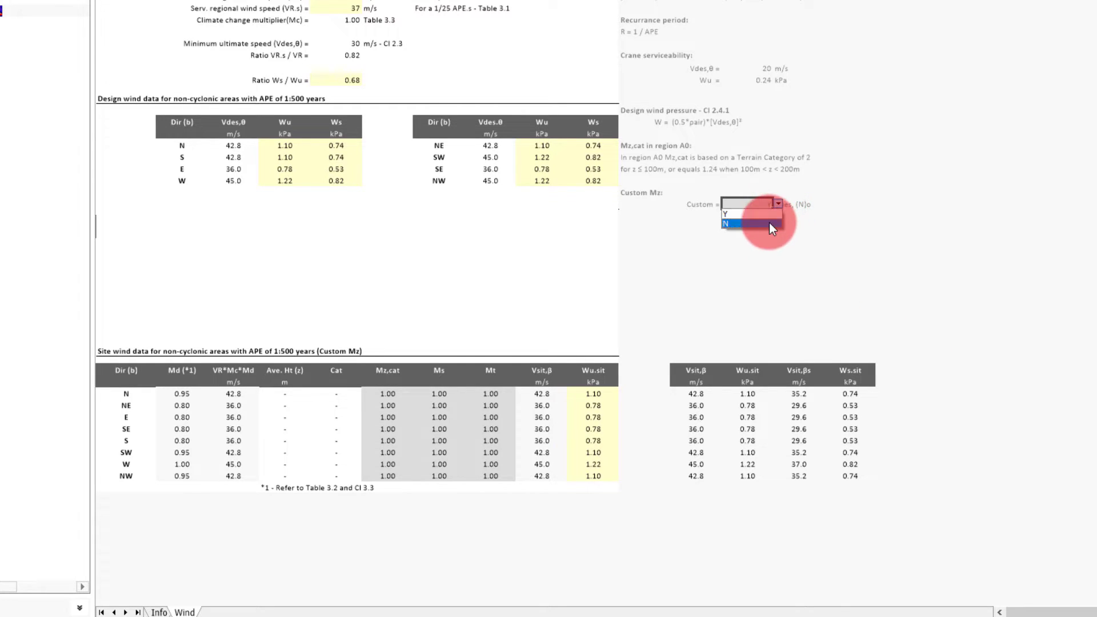
click(725, 224)
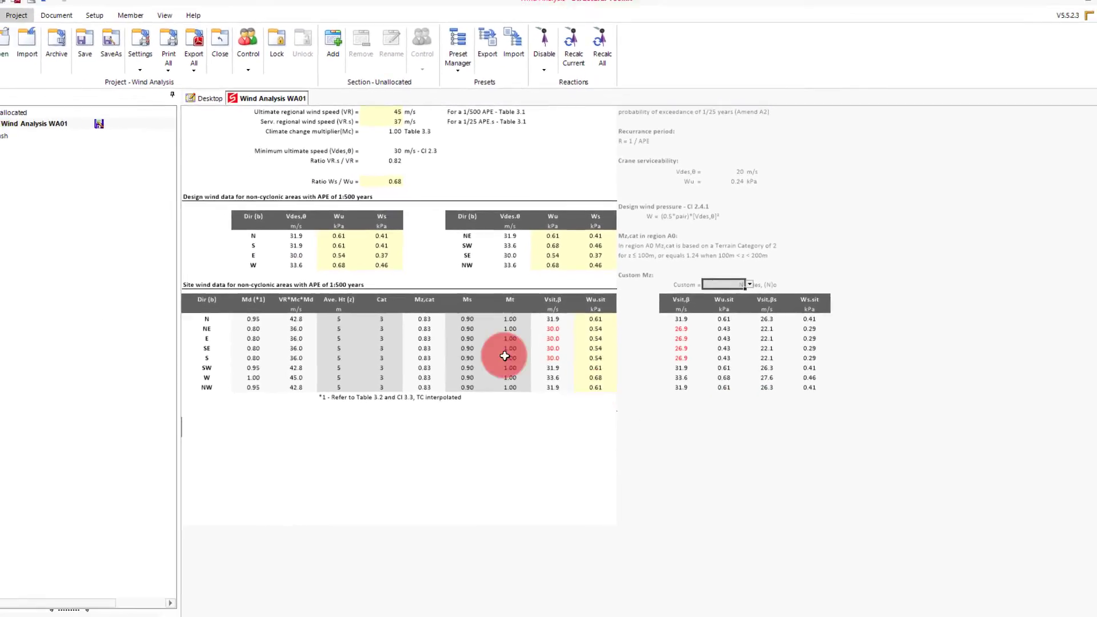
- Add a Timber Roof Beam design from the Desktop, accepting the name Roof Beam RB01
click(208, 102)
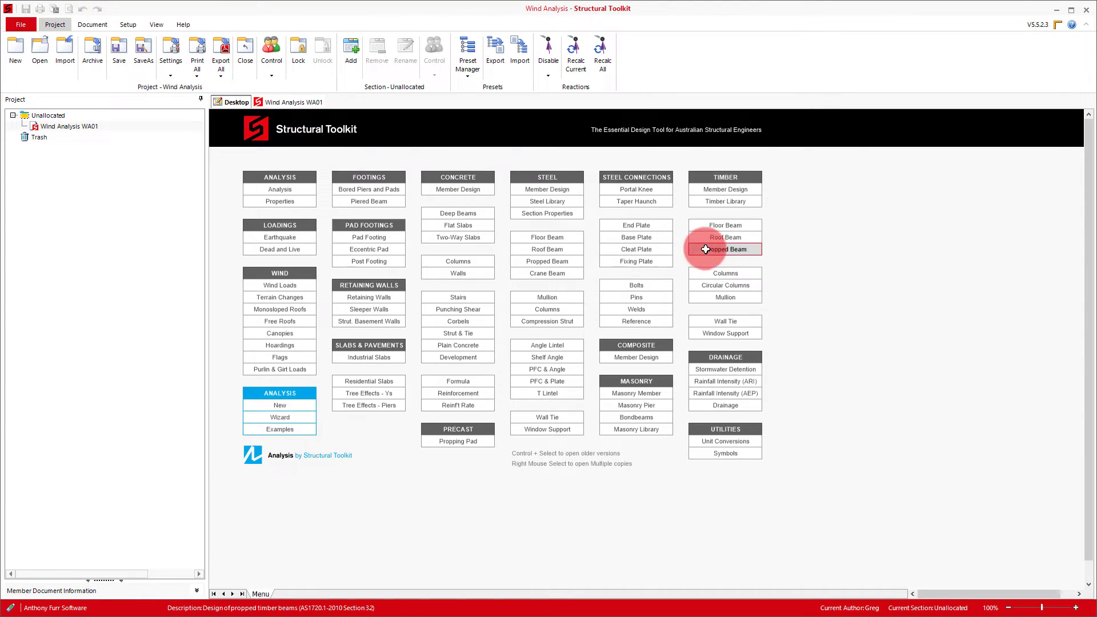
click(725, 237)
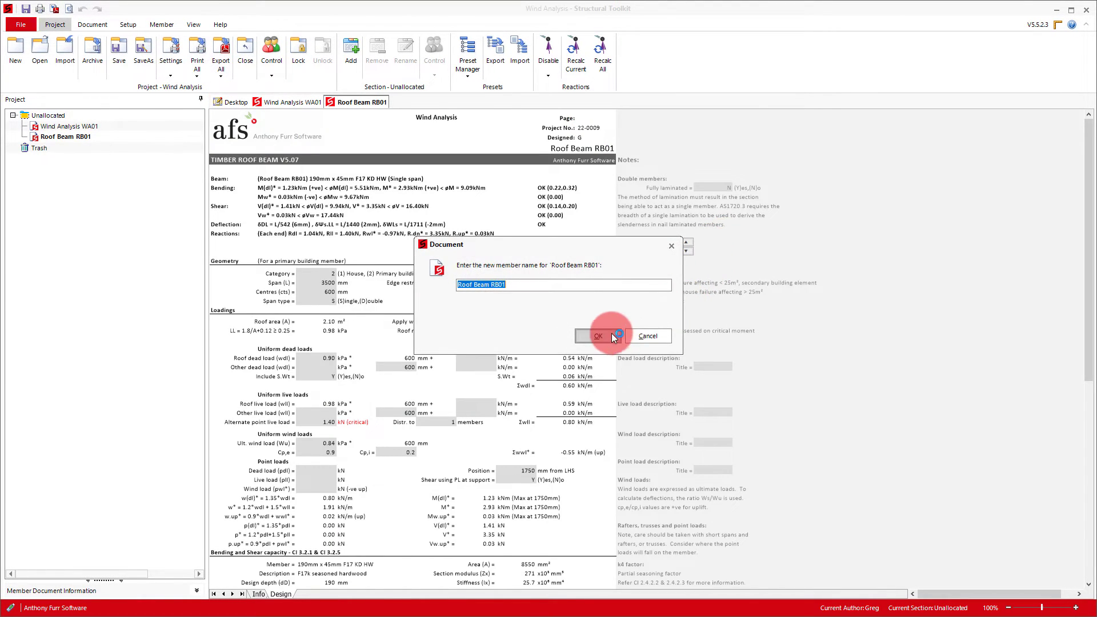
click(598, 336)
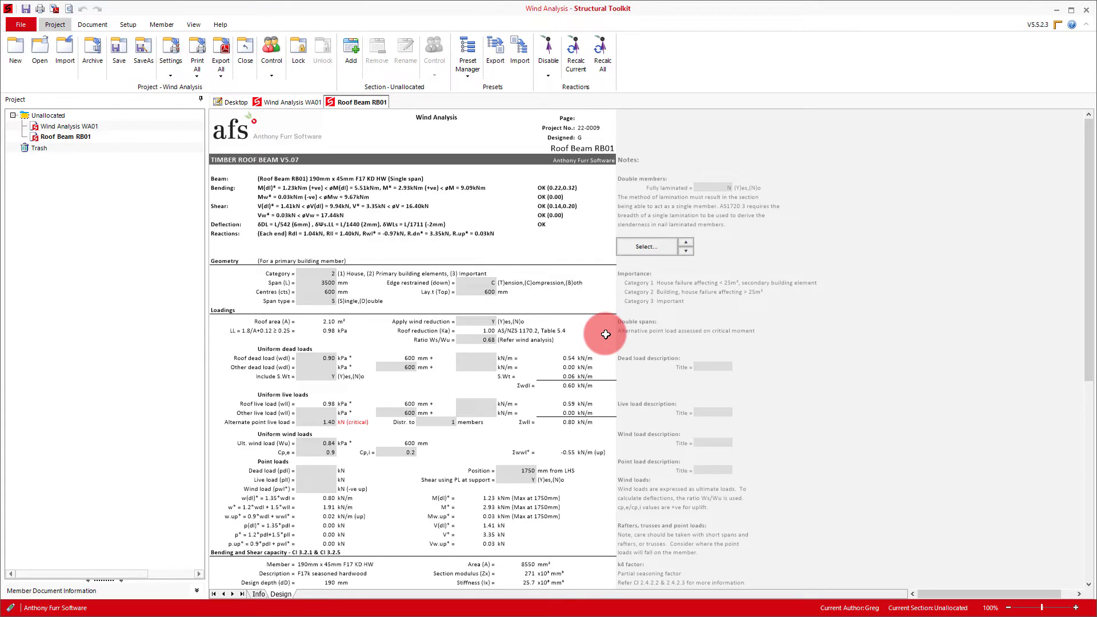